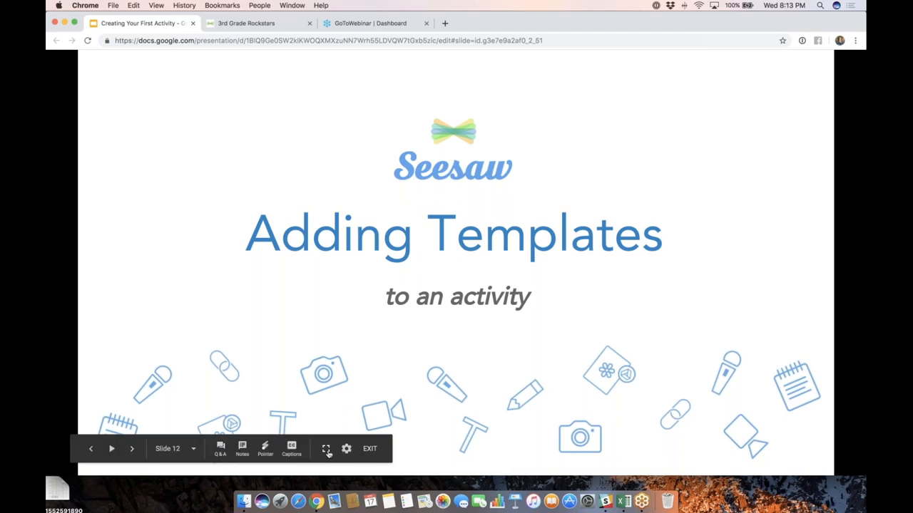
Present the deck full screen and advance to the next slide
left_click(329, 448)
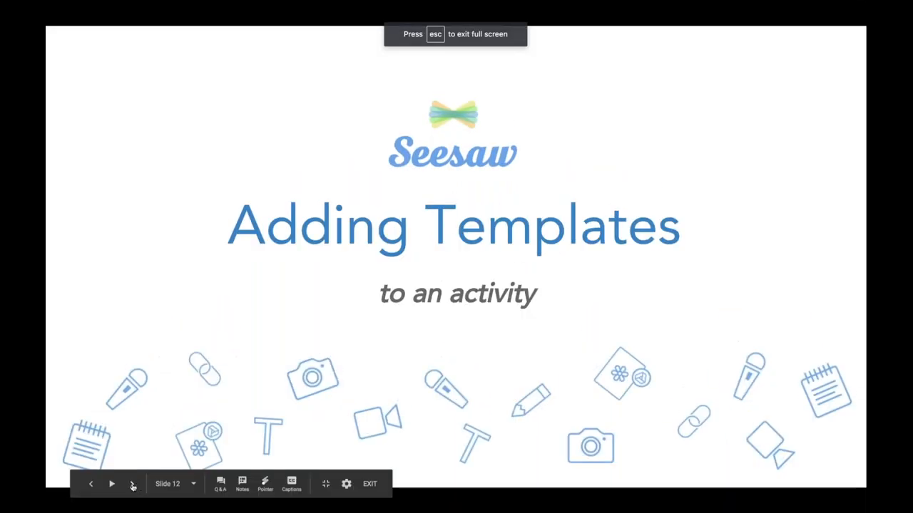
left_click(132, 485)
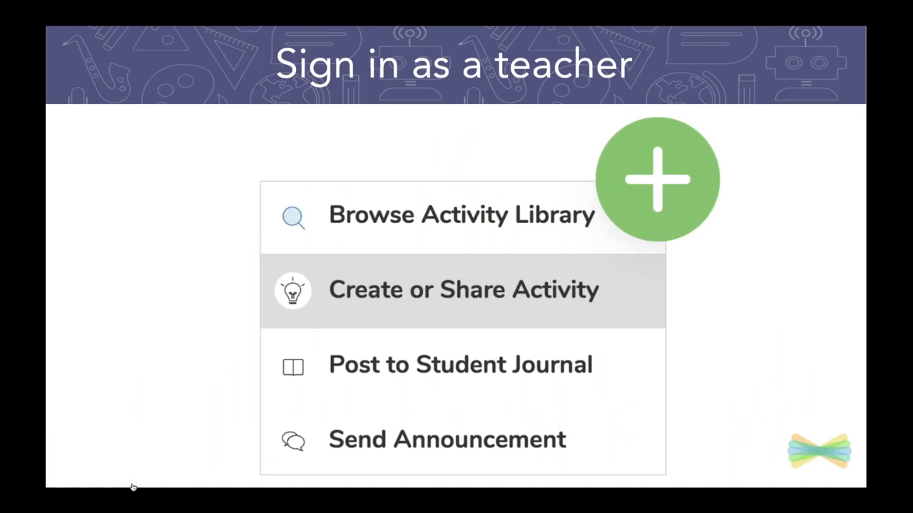
mouse_move(131, 488)
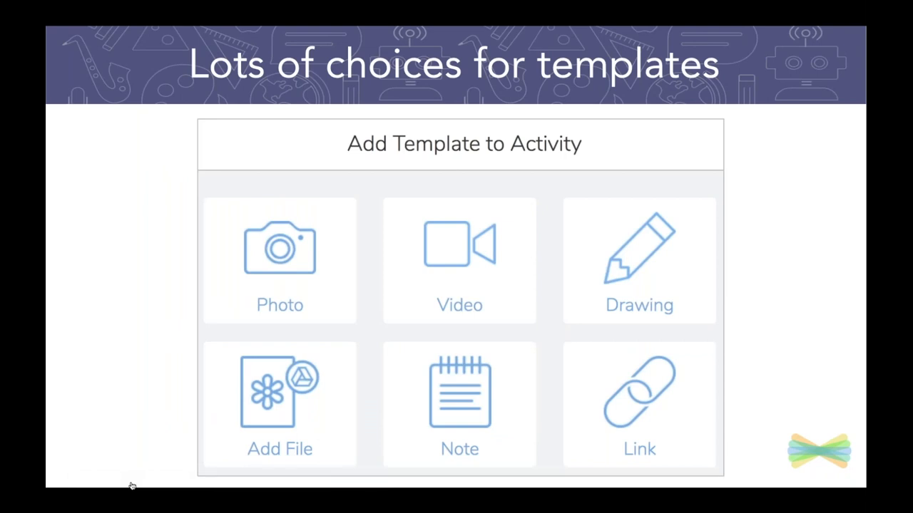
mouse_move(132, 485)
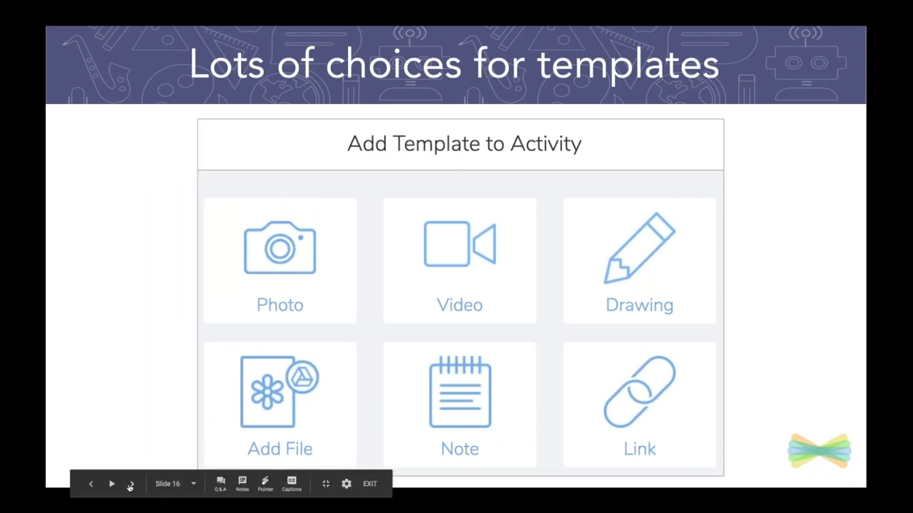
Advance to the slide about image-file templates and what students can do
left_click(132, 485)
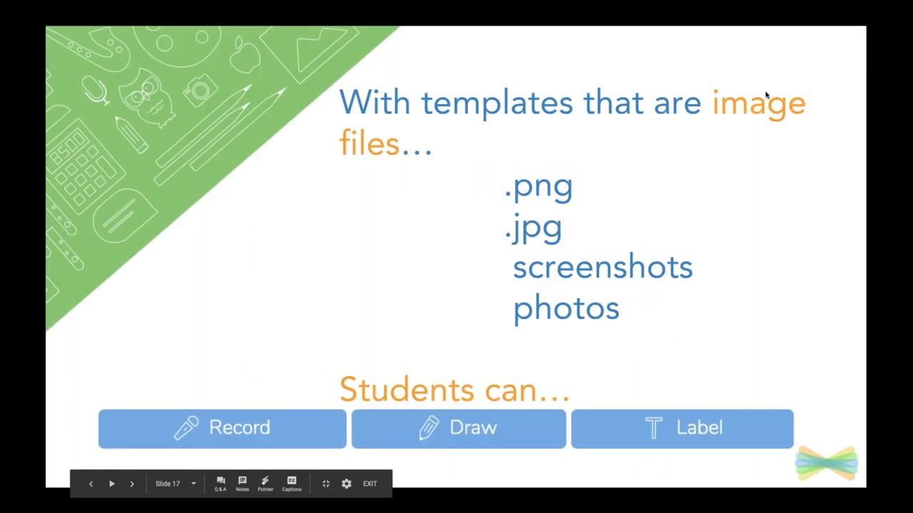
mouse_move(163, 97)
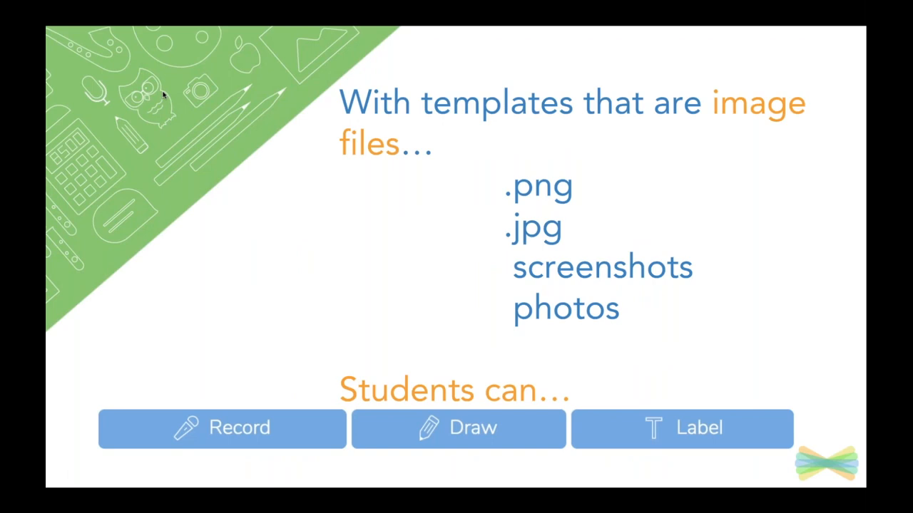
mouse_move(764, 45)
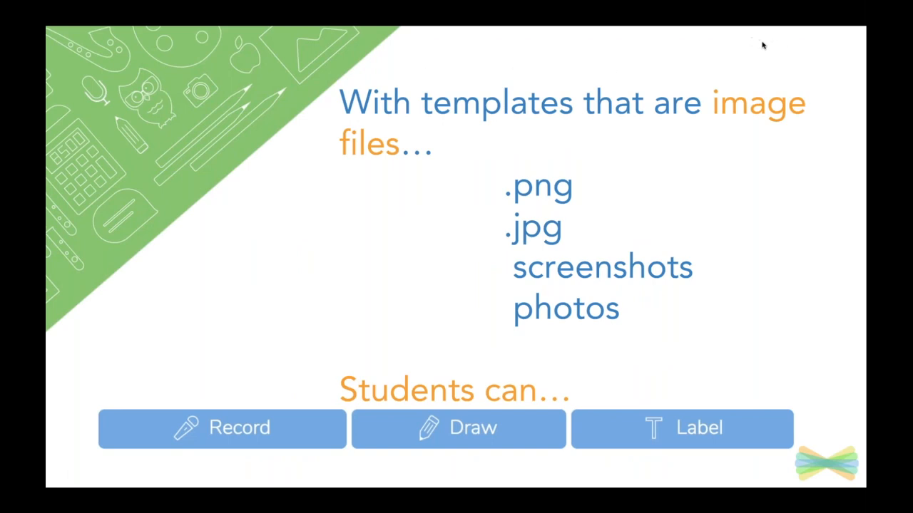
mouse_move(752, 44)
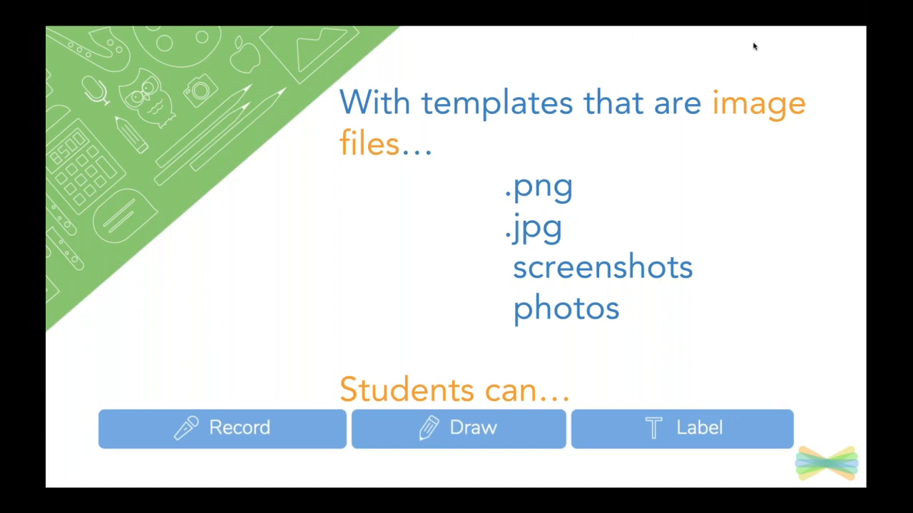
mouse_move(431, 393)
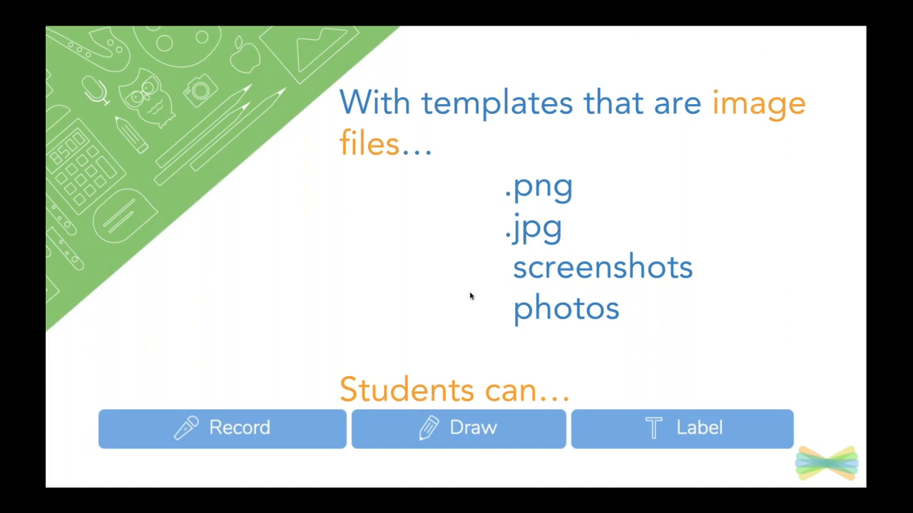
mouse_move(180, 468)
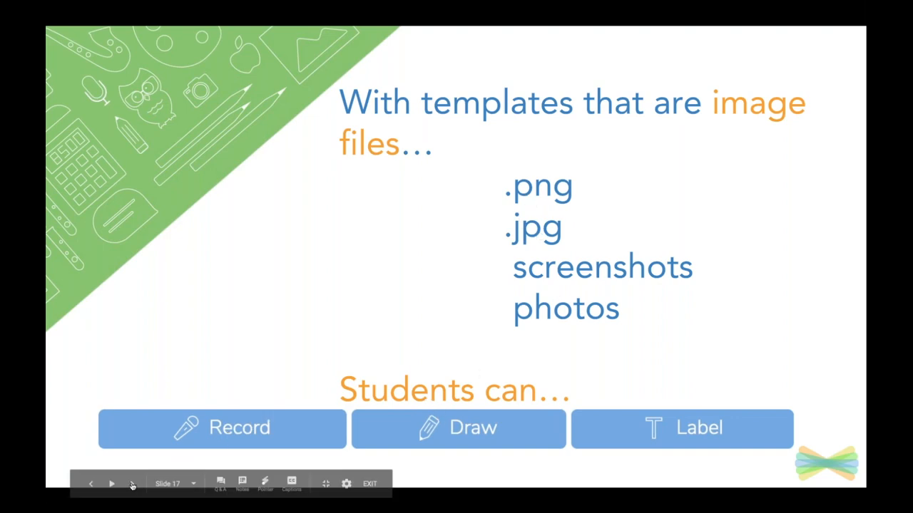
Advance to the slide on PDF templates, which can't be drawn on or labelled
left_click(131, 485)
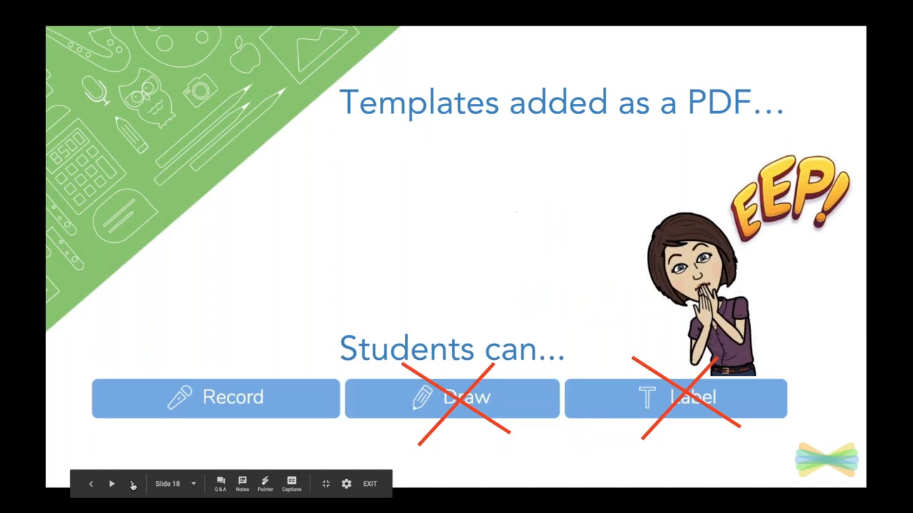
mouse_move(762, 55)
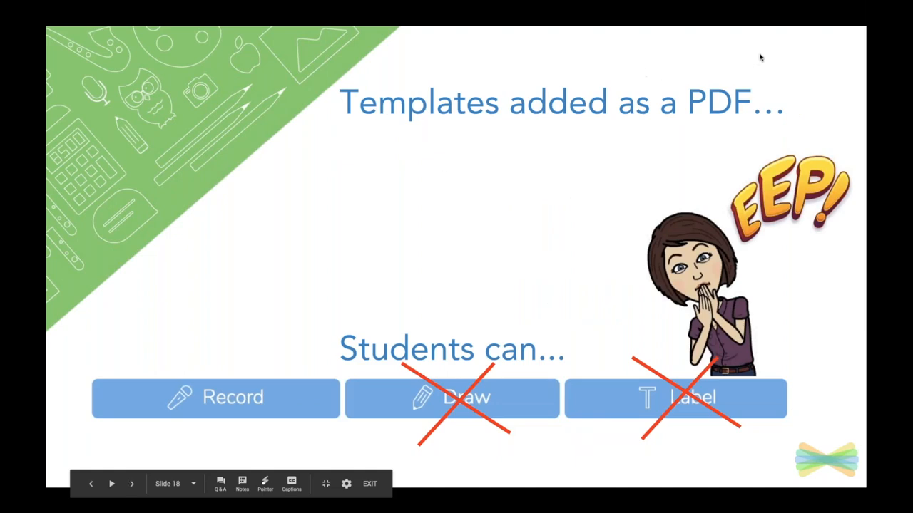
mouse_move(133, 485)
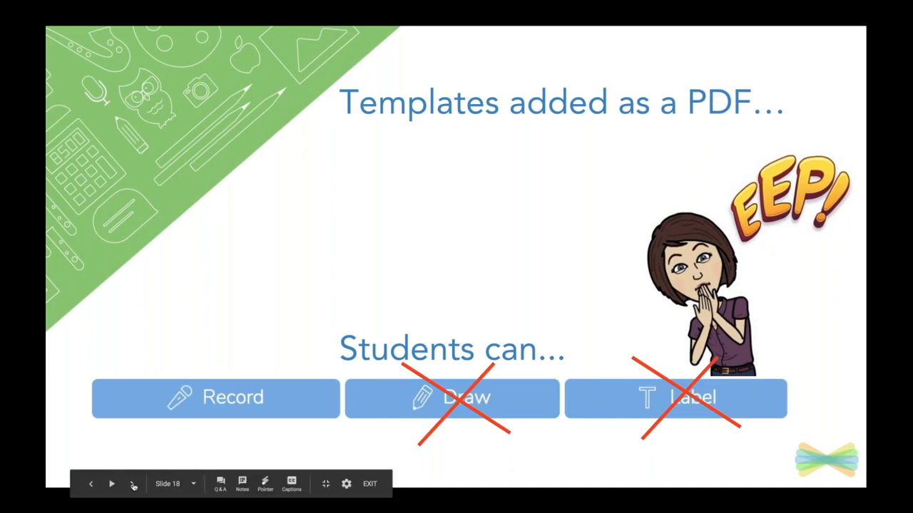
Advance to the 'Let's Try a Photo' slide on Photo and Add File templates
left_click(132, 485)
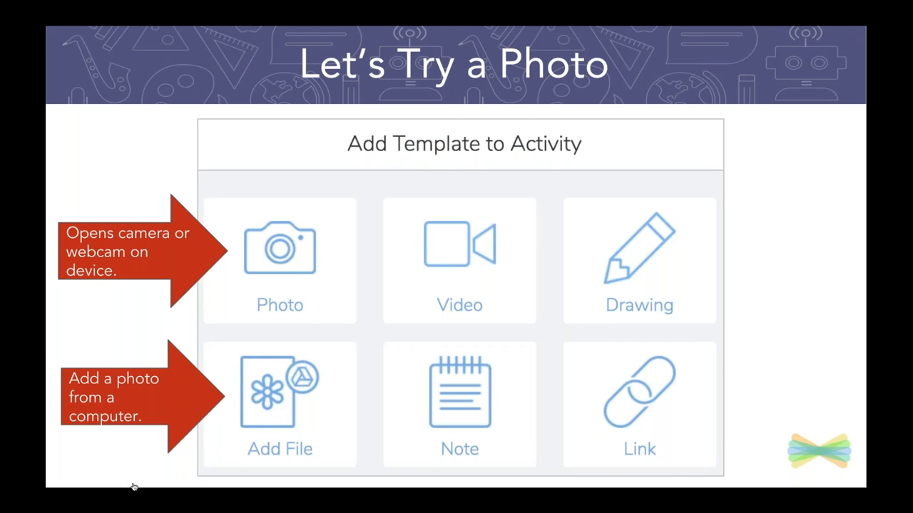
mouse_move(274, 313)
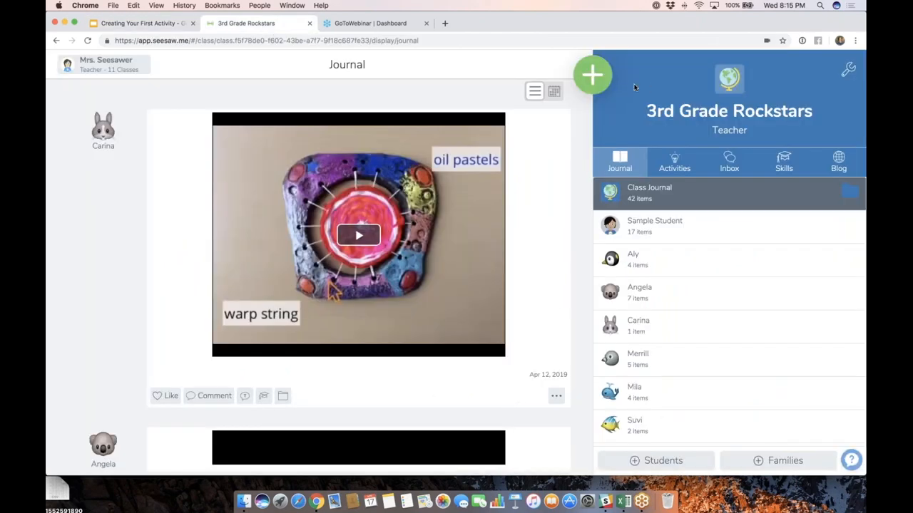
Start a new blank activity from the class's Create or Share Activity option
left_click(592, 75)
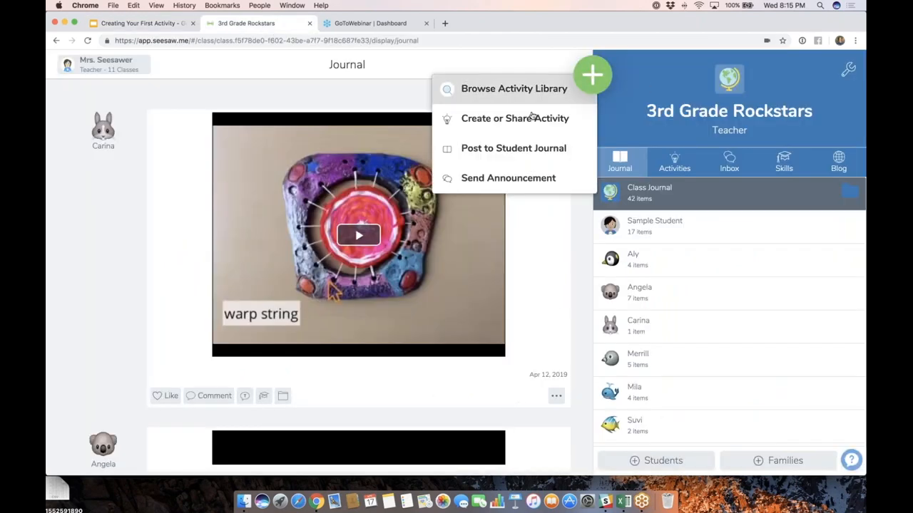
left_click(513, 88)
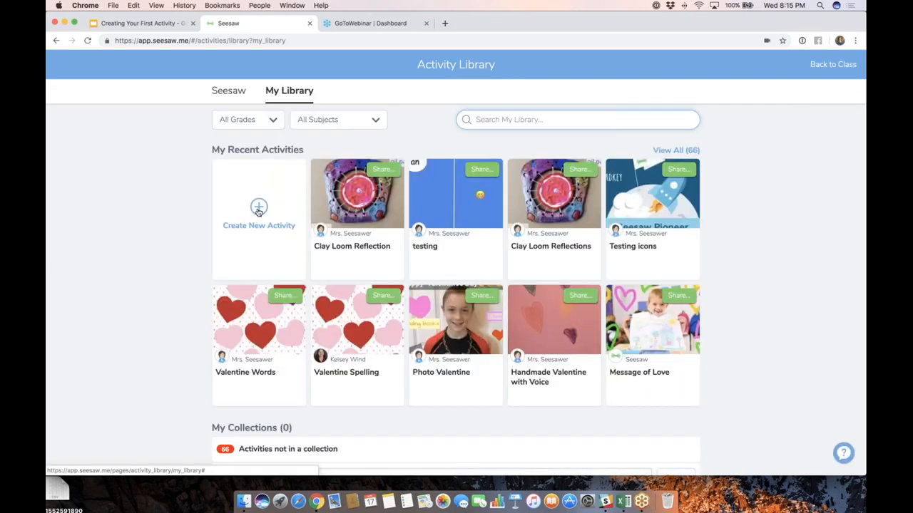
left_click(259, 207)
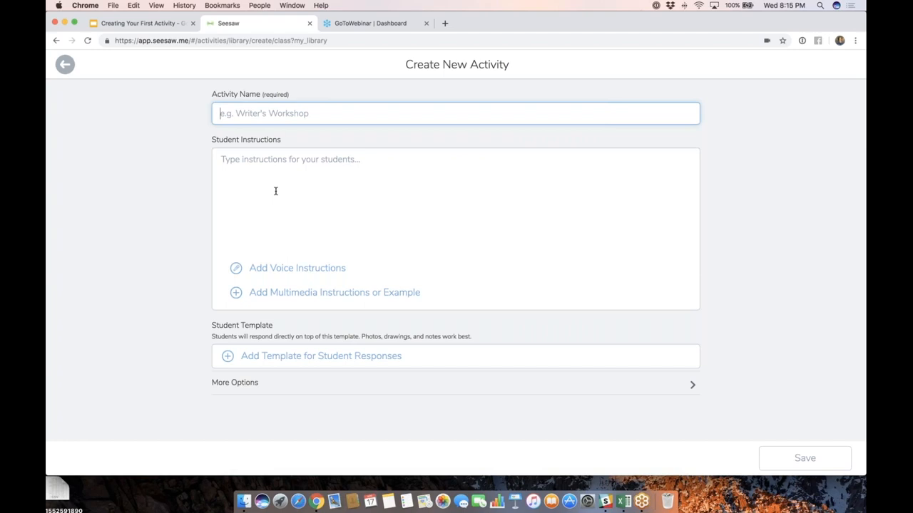
Name the activity 'Third Law of Motion' and begin instructions with 'Tap the :add:'
type("Third Law of Mot")
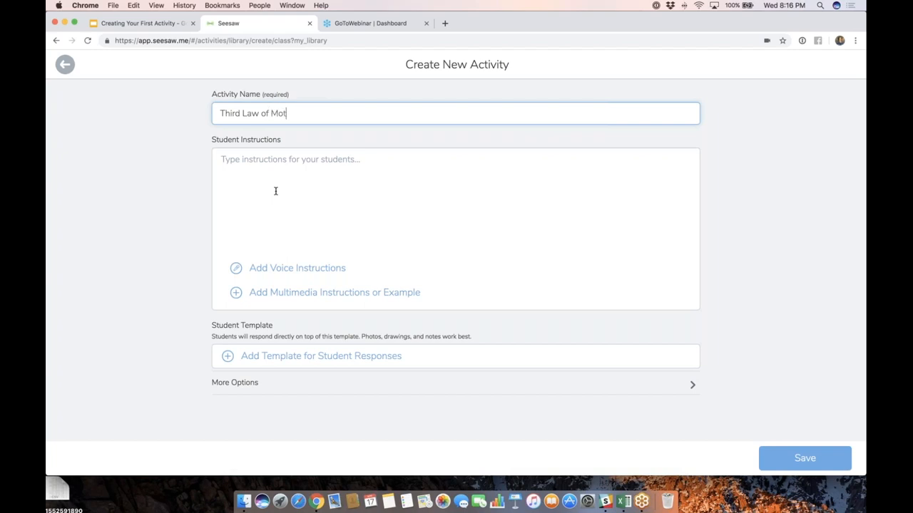
type("ion")
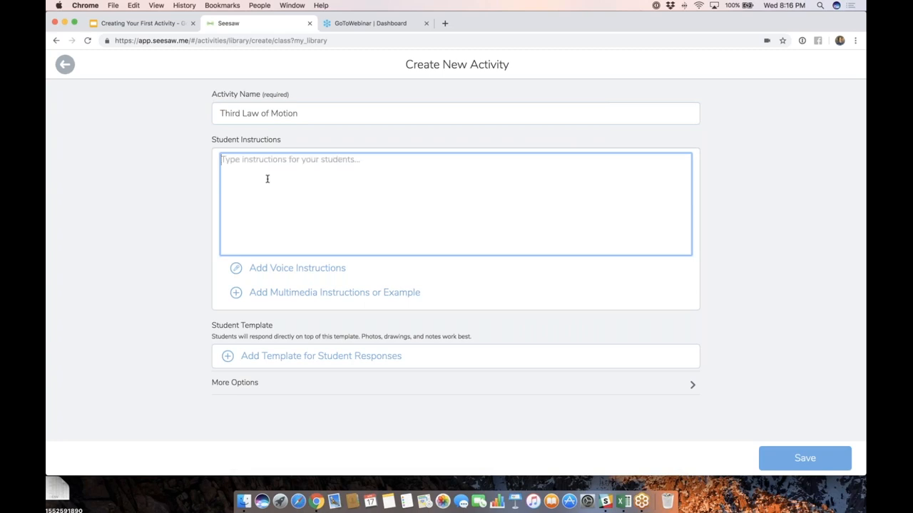
type("Tap")
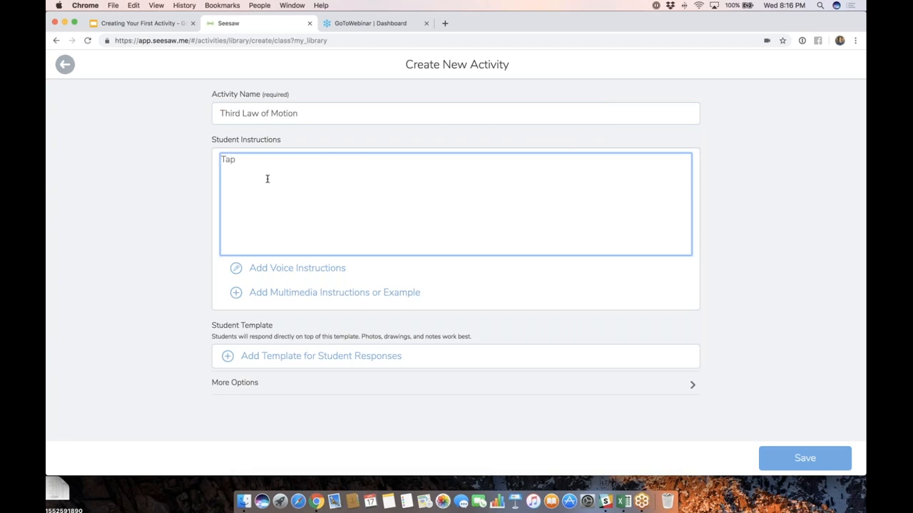
type("the :add:")
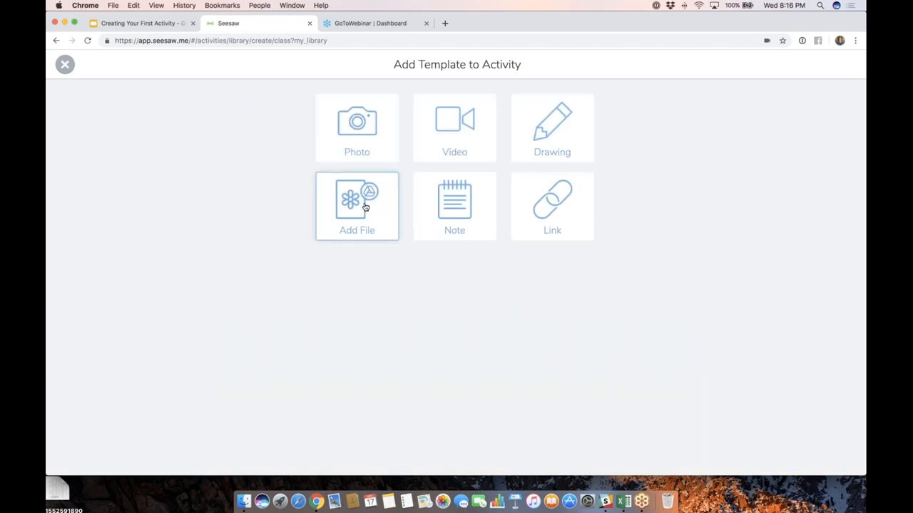
mouse_move(374, 225)
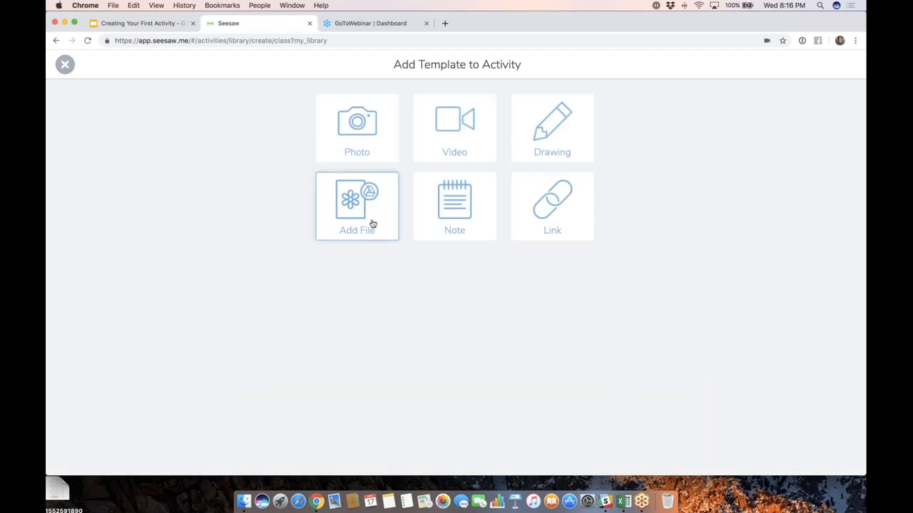
Attach the balloon screenshot from the Desktop as the student template file
left_click(356, 206)
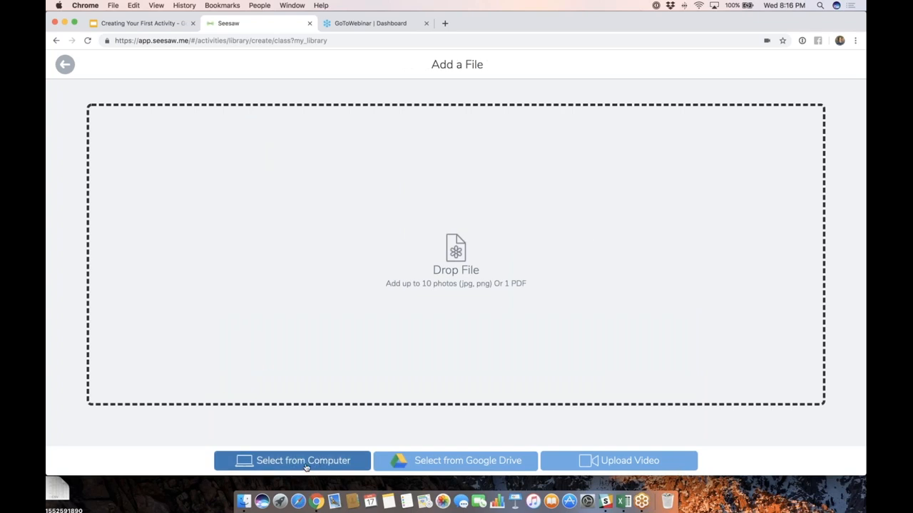
left_click(291, 461)
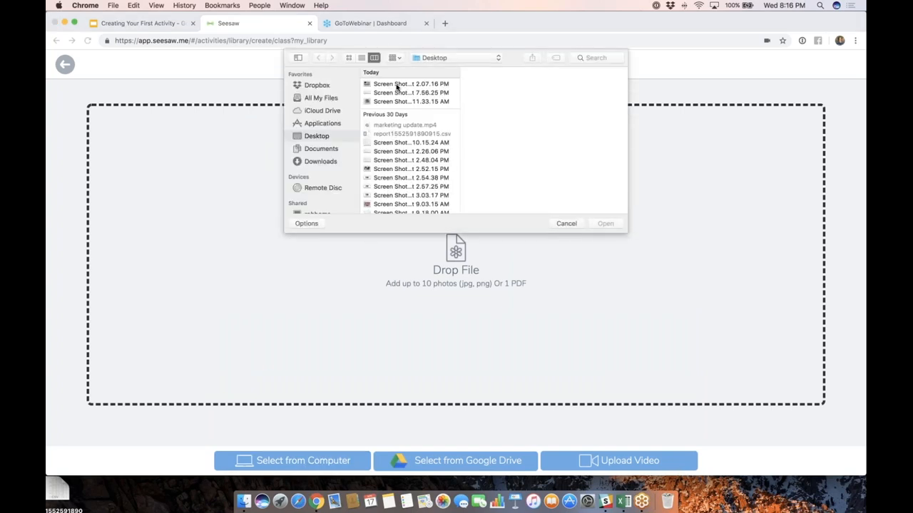
left_click(401, 82)
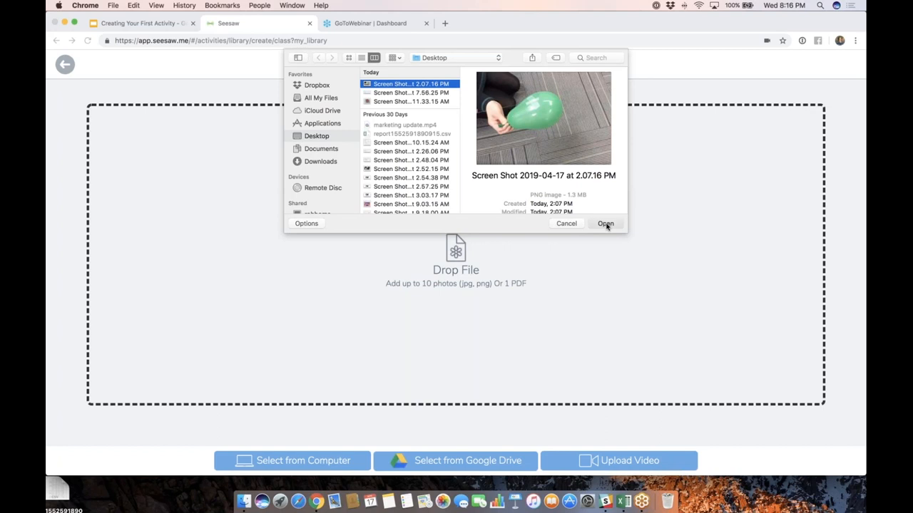
left_click(605, 222)
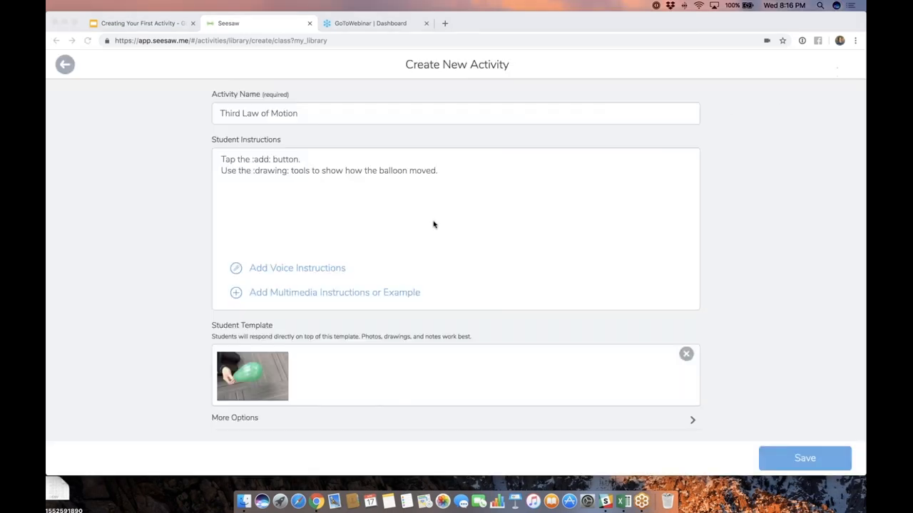
mouse_move(354, 297)
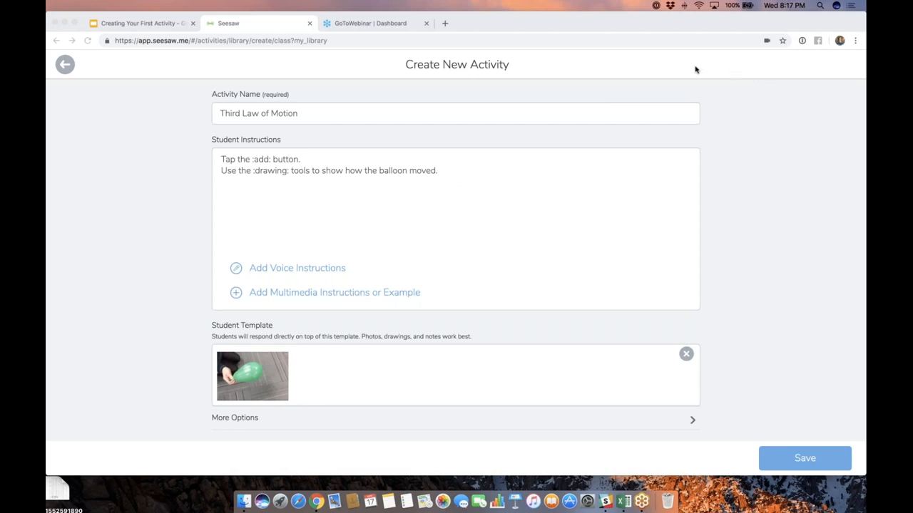
mouse_move(628, 100)
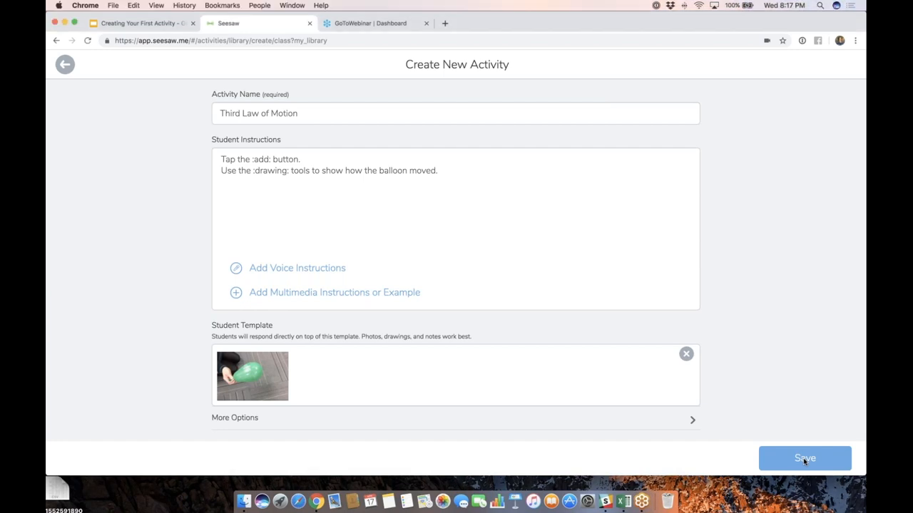
Save the activity and choose to share it with 3rd Grade Rockstars
left_click(804, 459)
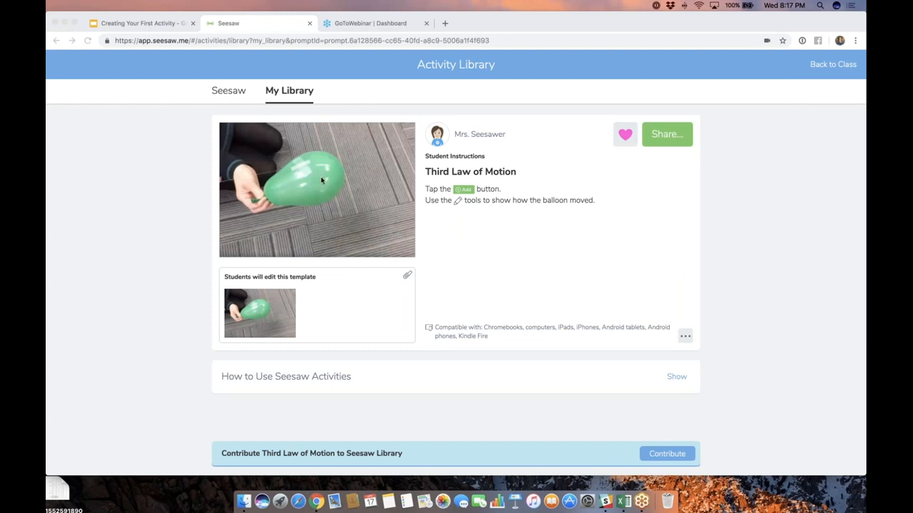
mouse_move(766, 74)
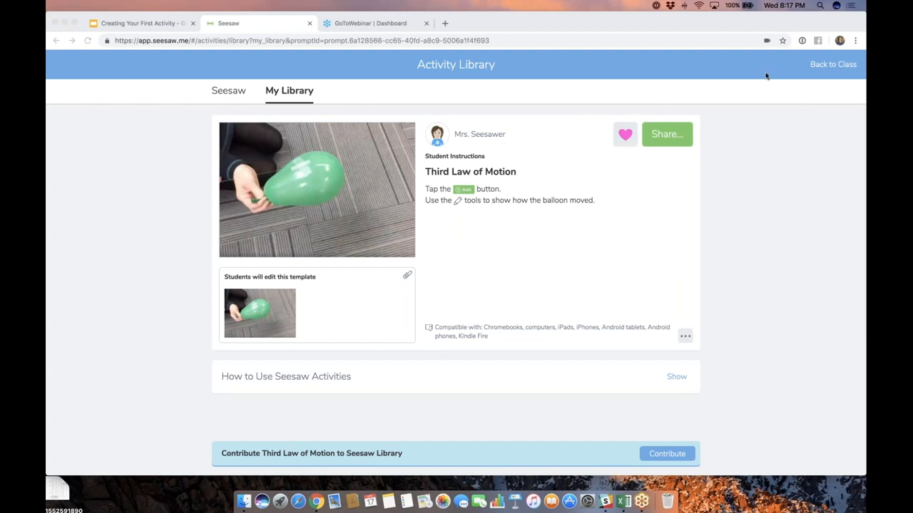
mouse_move(610, 216)
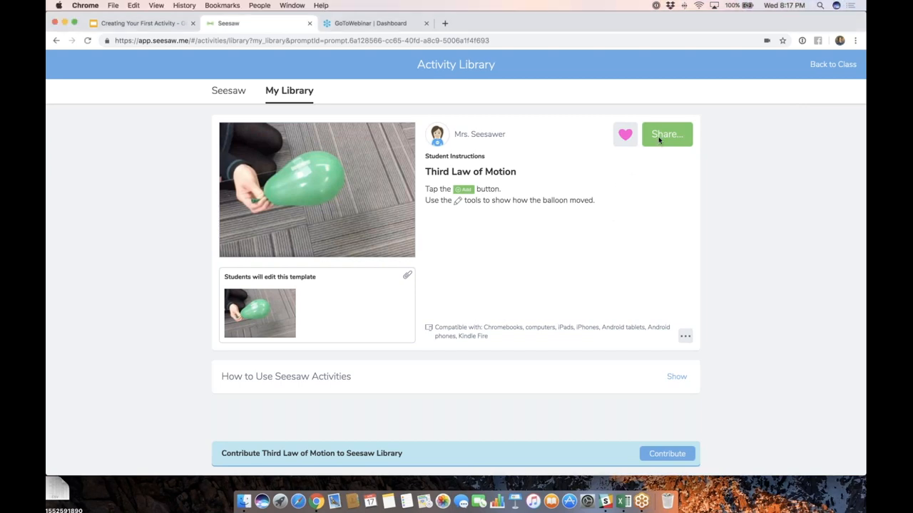
left_click(666, 134)
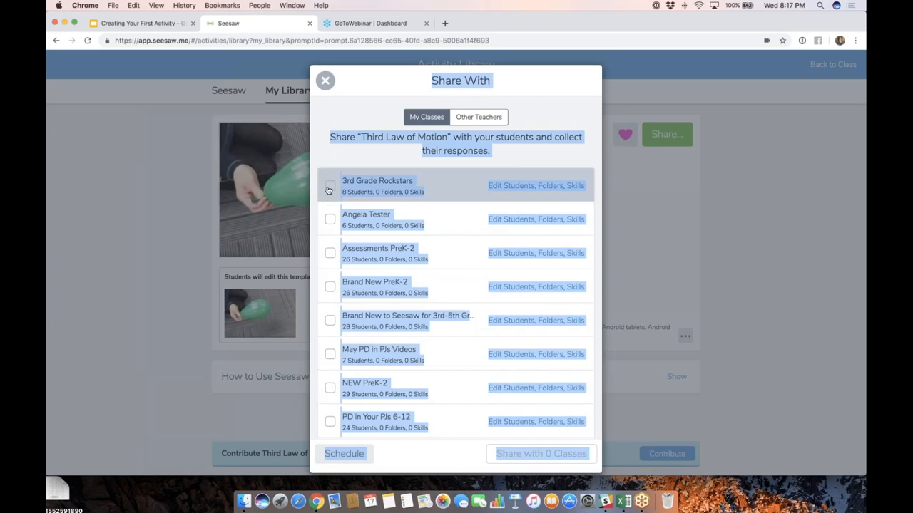
left_click(330, 185)
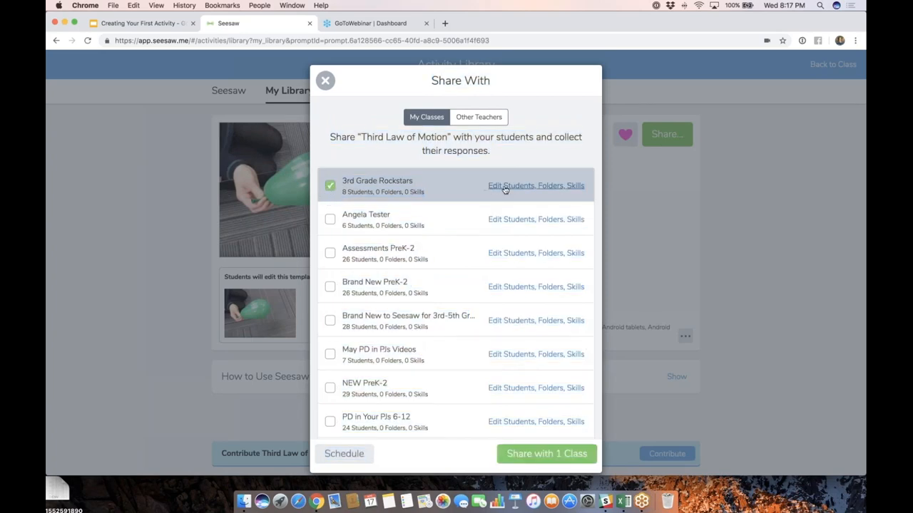
Limit recipients to Sample Student and share the activity with the class
left_click(537, 185)
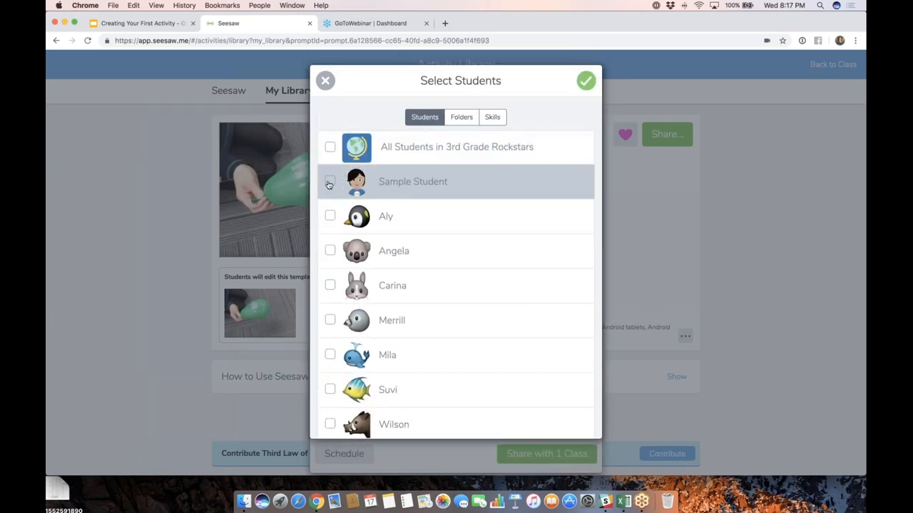
left_click(331, 183)
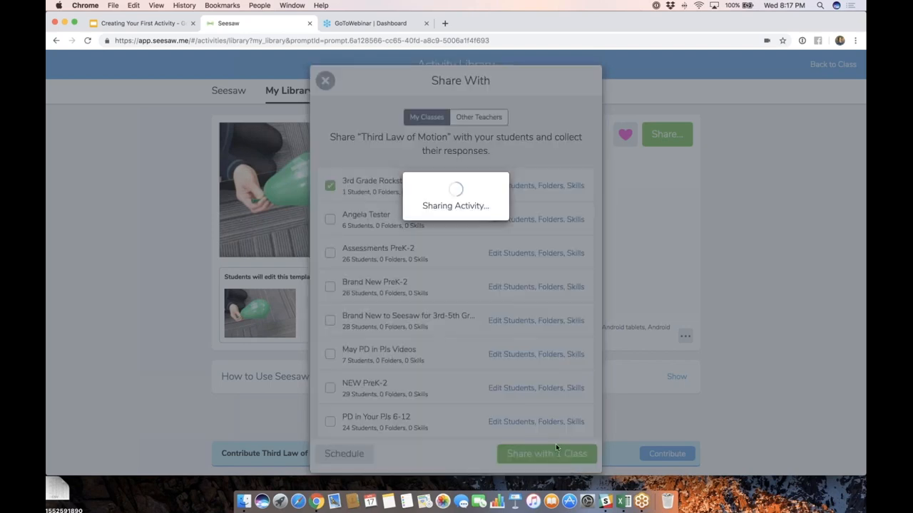
left_click(546, 453)
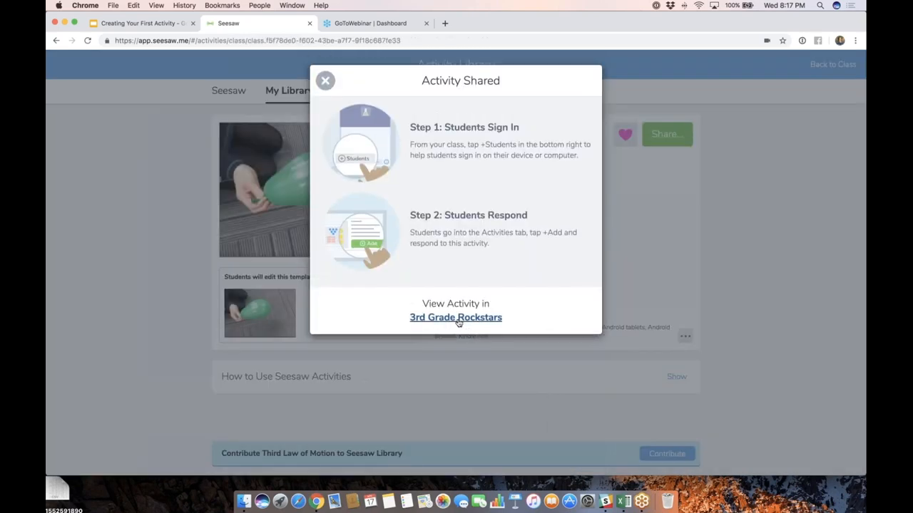
View the shared activity in 3rd Grade Rockstars and start a student response
left_click(455, 317)
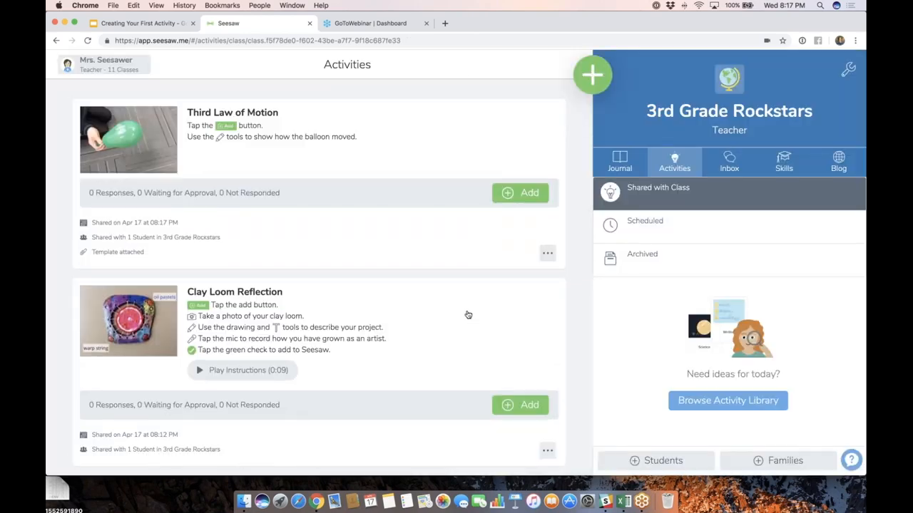
mouse_move(474, 306)
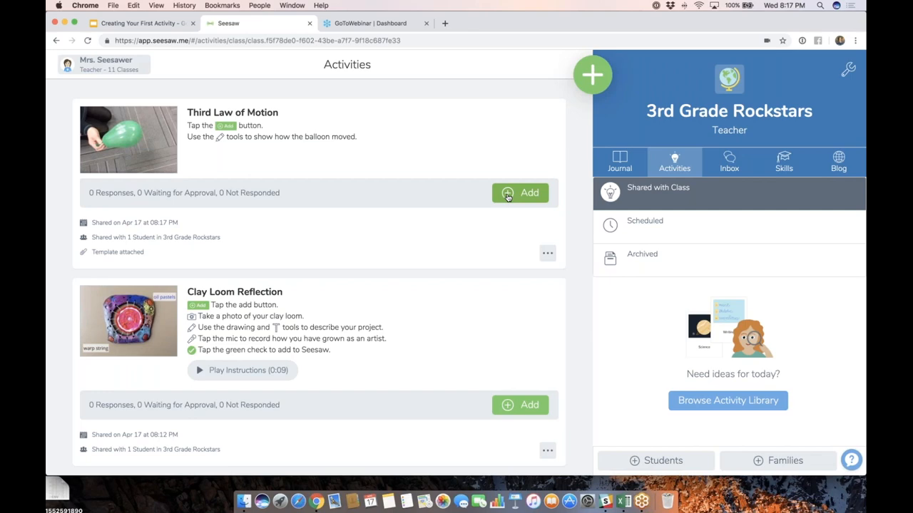
left_click(519, 192)
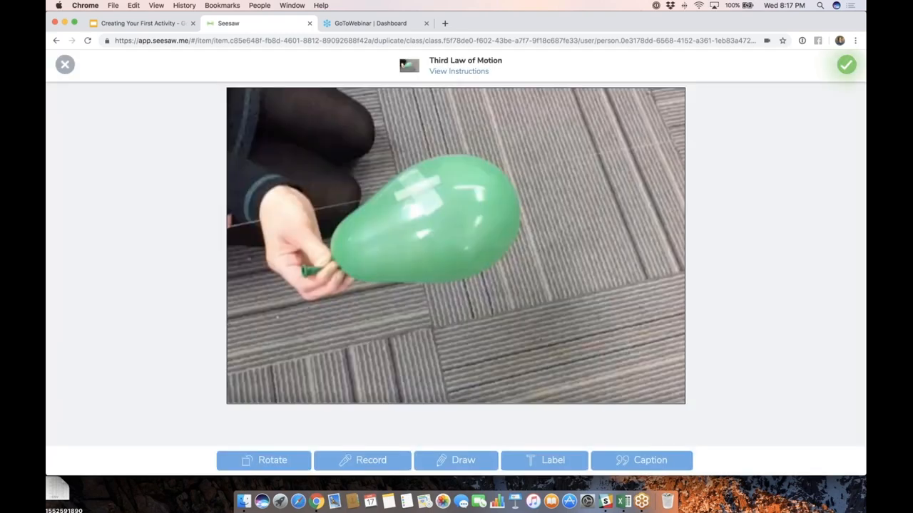
mouse_move(570, 499)
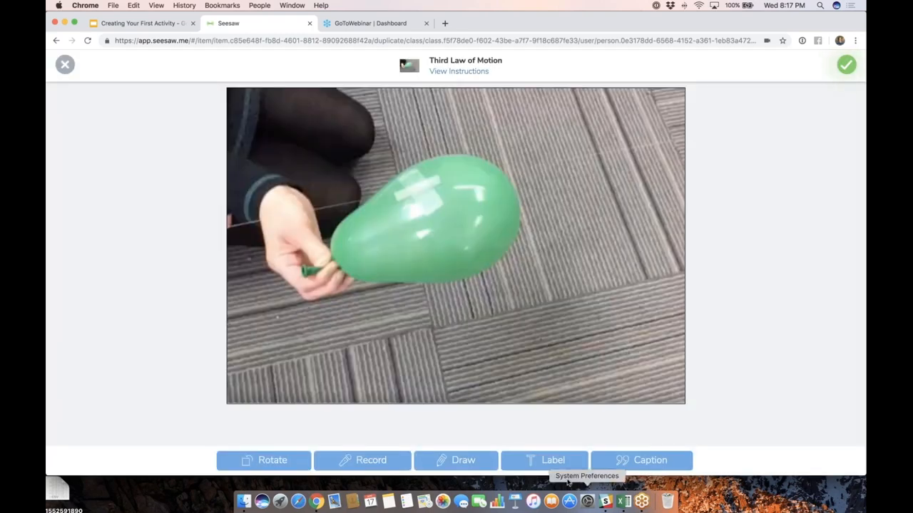
Draw an arrow for the balloon's movement and add a 'force' text label
left_click(64, 64)
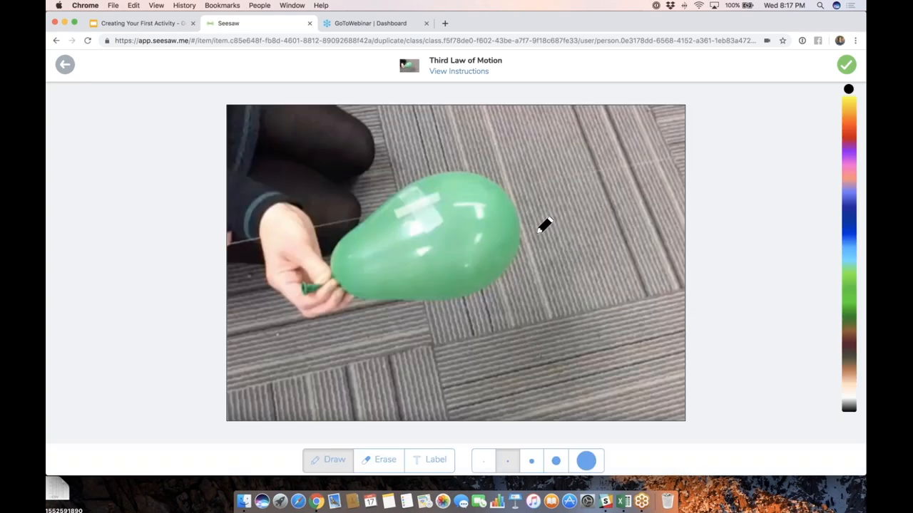
left_click_drag(530, 231, 656, 219)
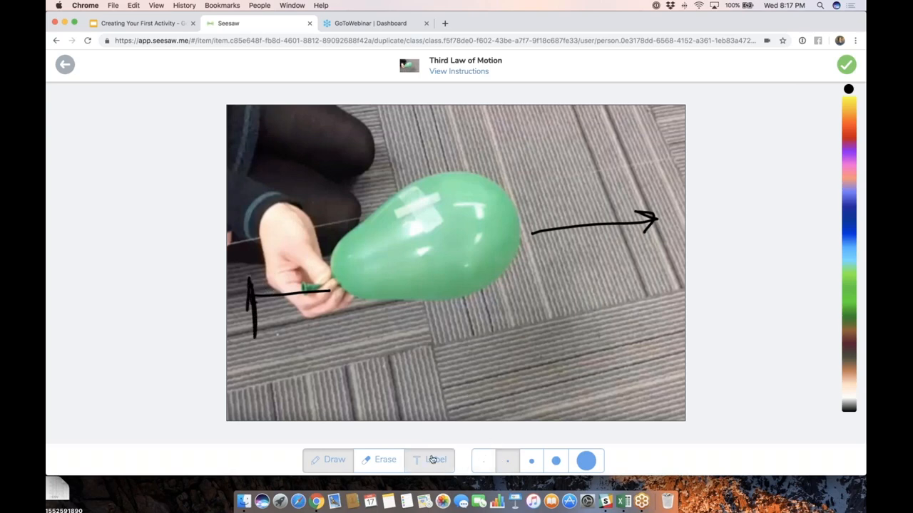
left_click(431, 459)
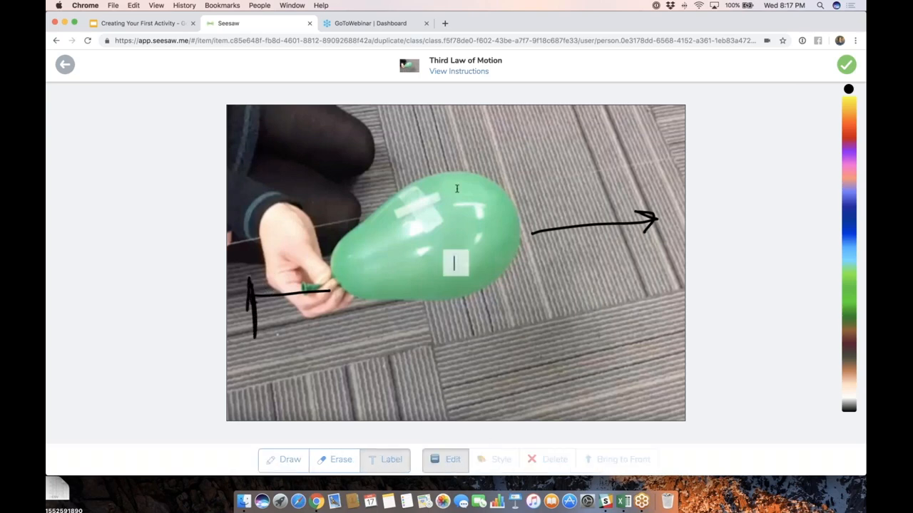
type("force")
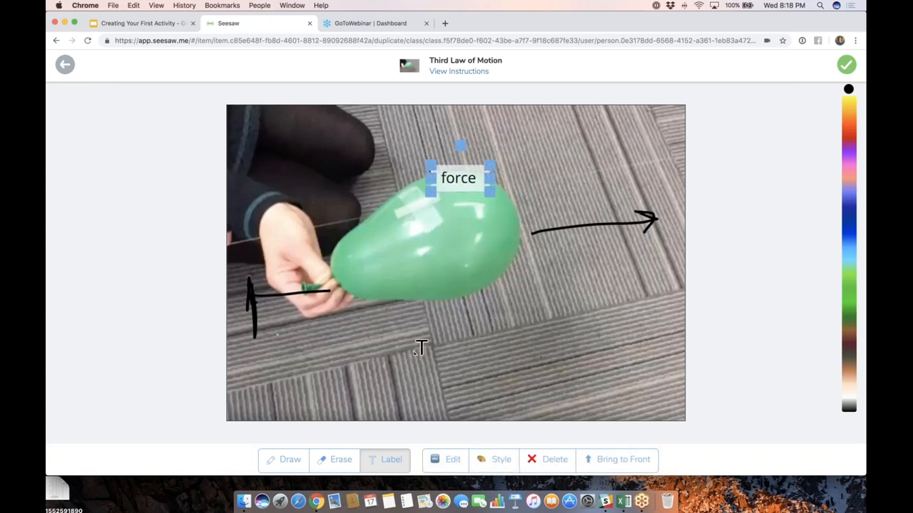
mouse_move(847, 85)
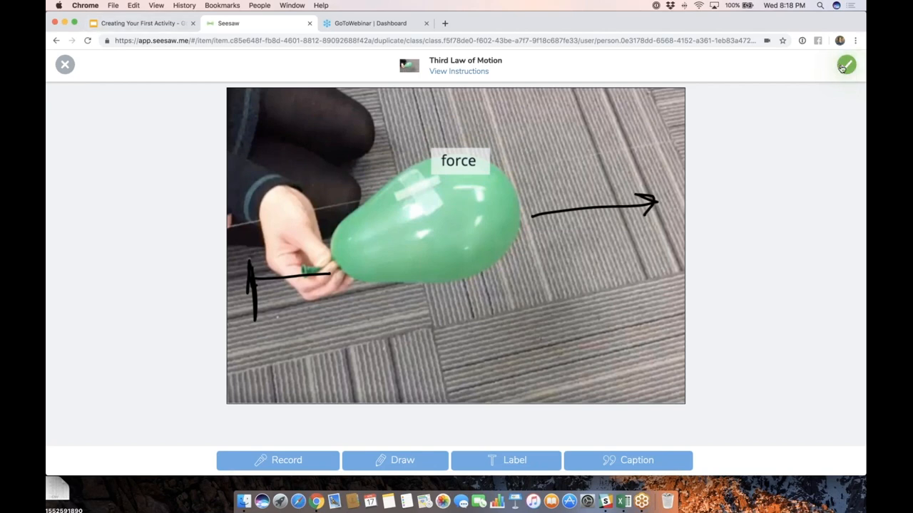
Post the labelled balloon response to Sample Student's journal and browse the Activity Library
left_click(845, 65)
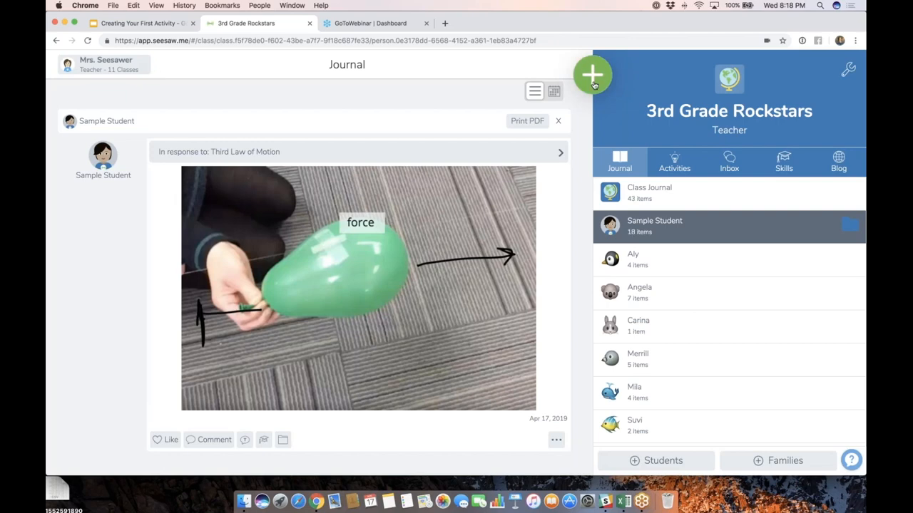
left_click(593, 74)
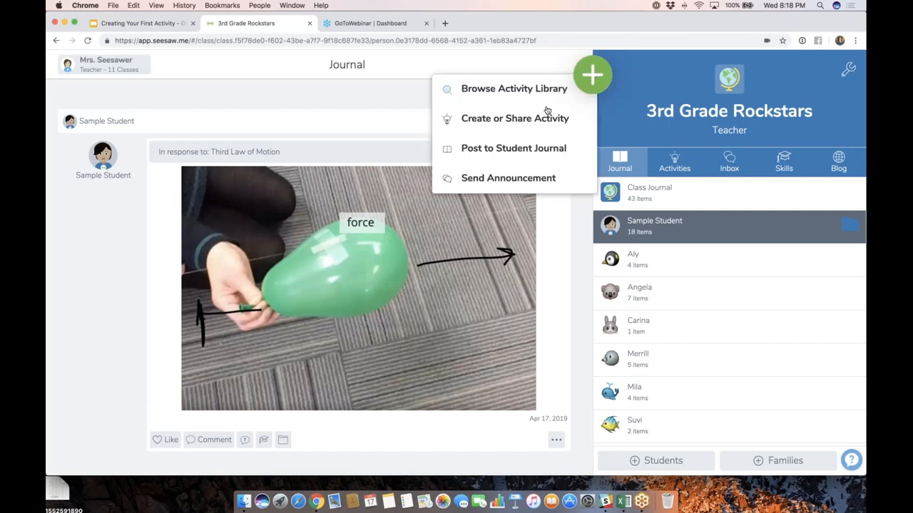
left_click(515, 88)
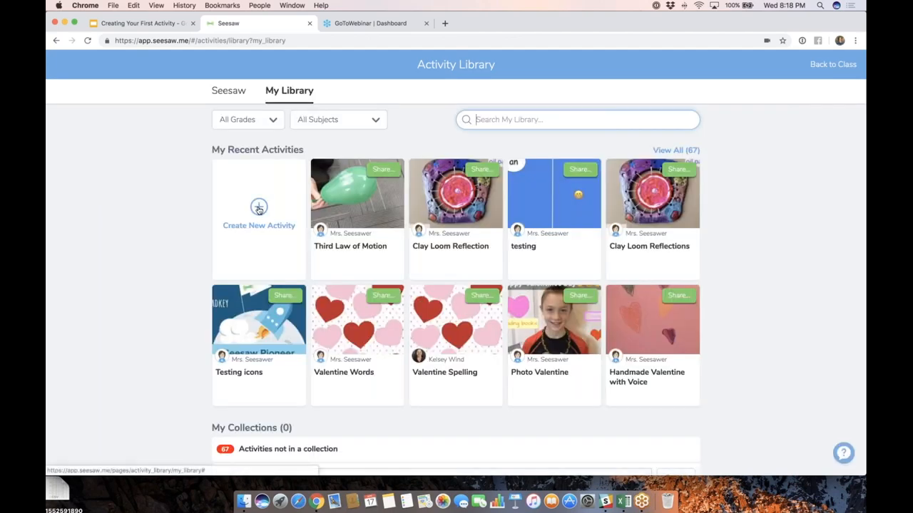
Create a new activity named 'Drawing Template' and add a student response template
left_click(258, 206)
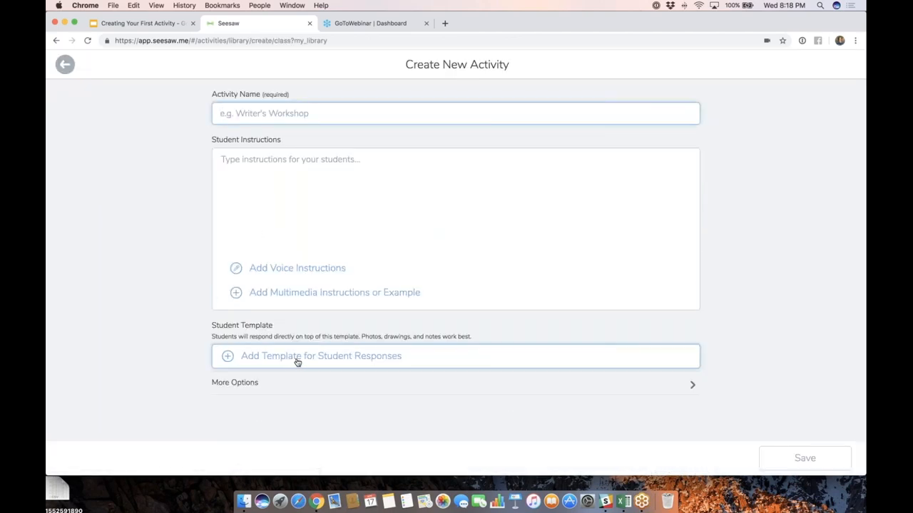
left_click(456, 114)
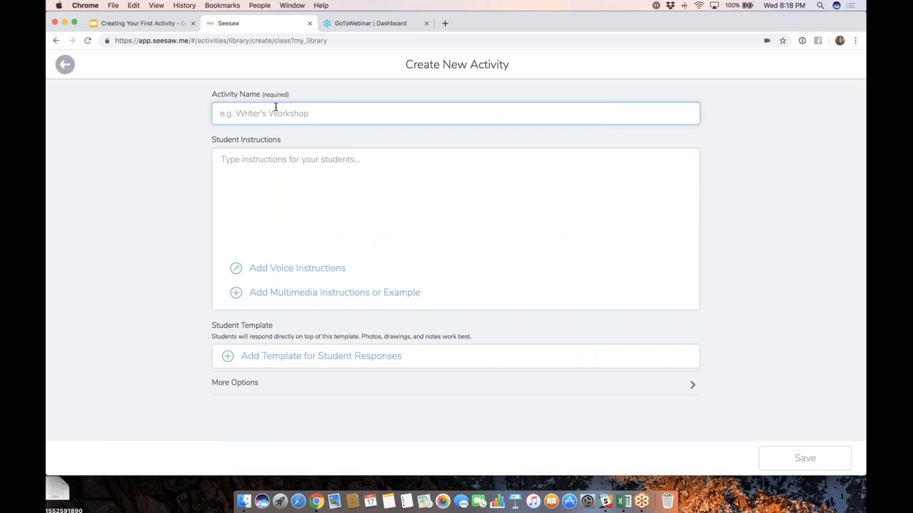
type("Drawing Template")
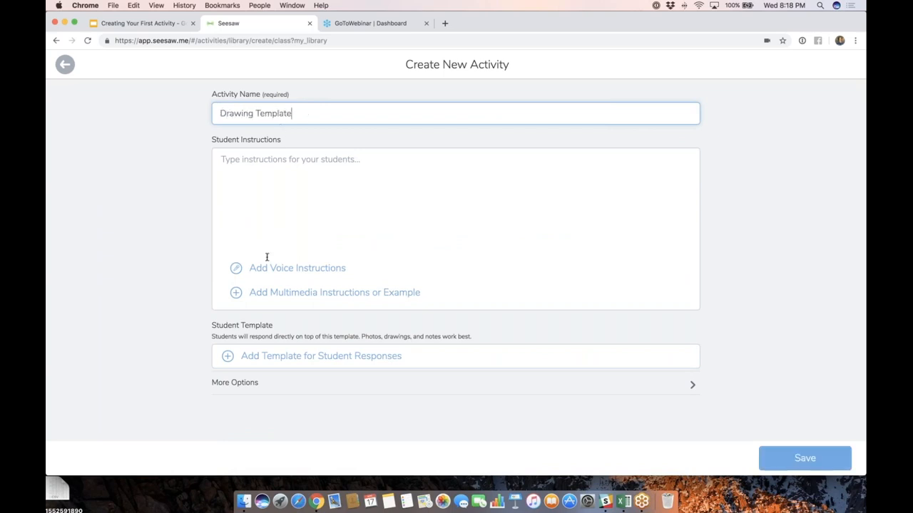
left_click(319, 356)
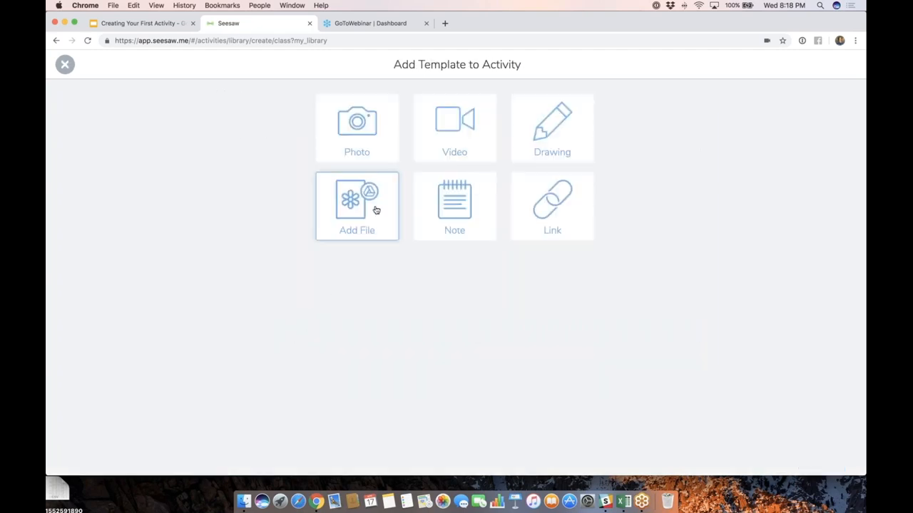
Choose a Drawing template and label 'an' and 'am' as headings near the canvas top
left_click(550, 129)
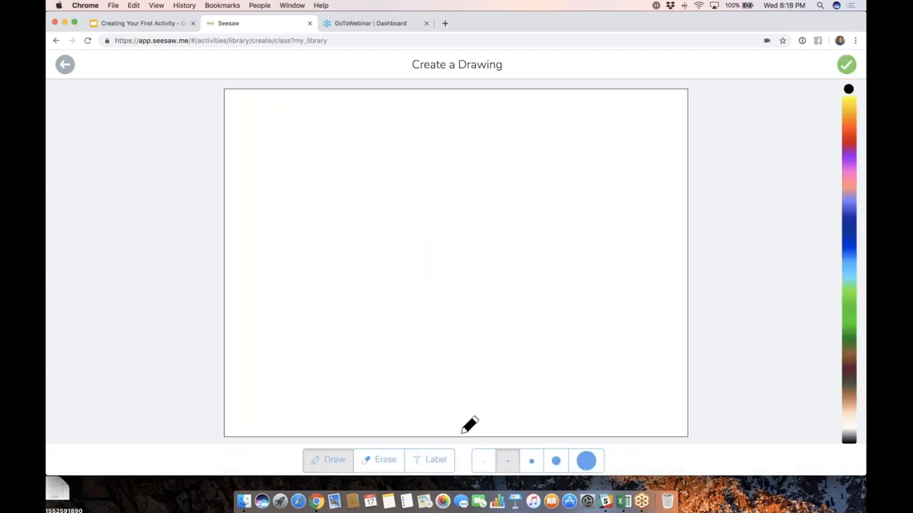
left_click(437, 459)
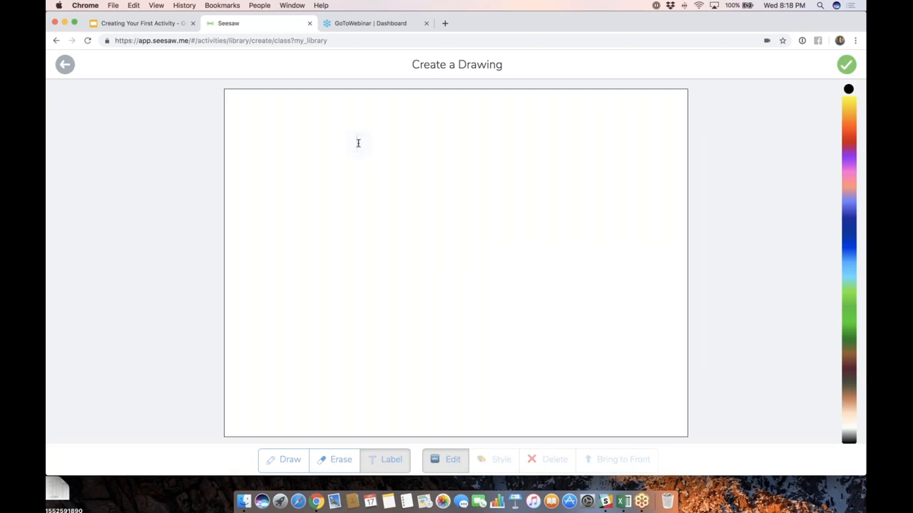
type("an")
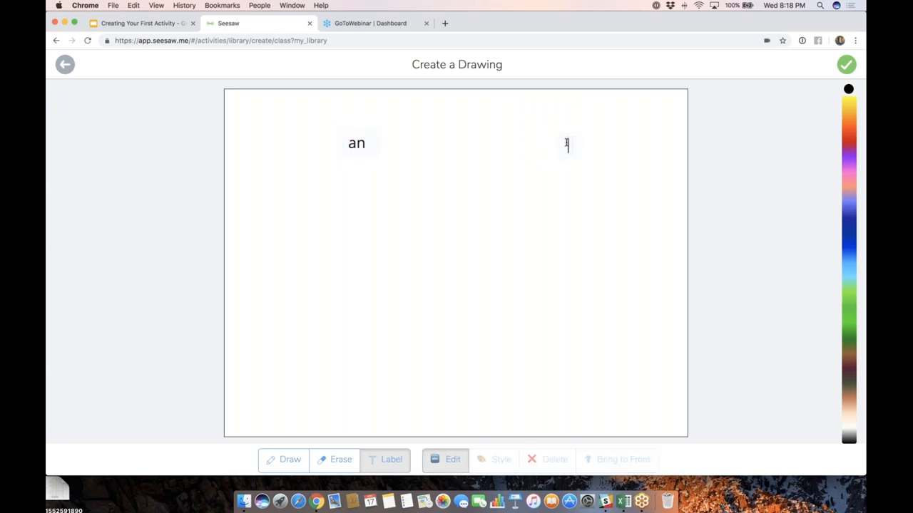
type("am")
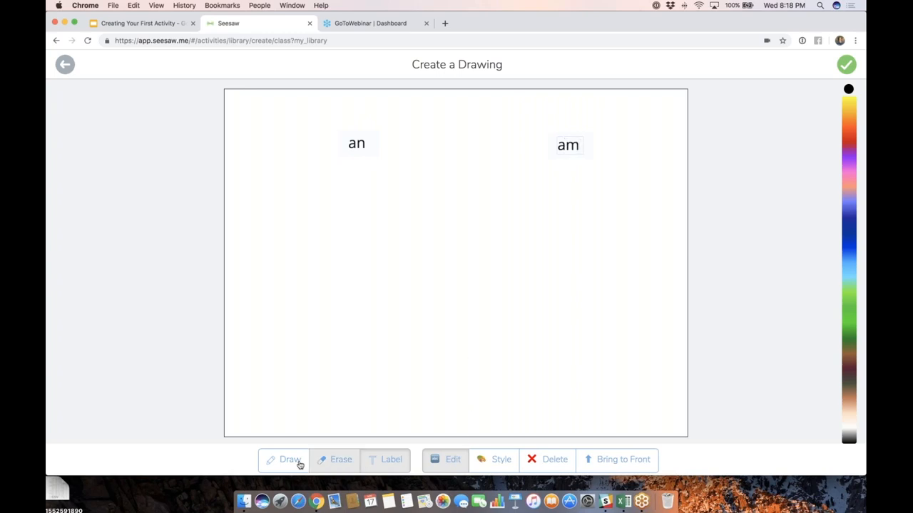
Draw a red dividing line down the middle and label 'can' and 'sam' below
left_click(288, 459)
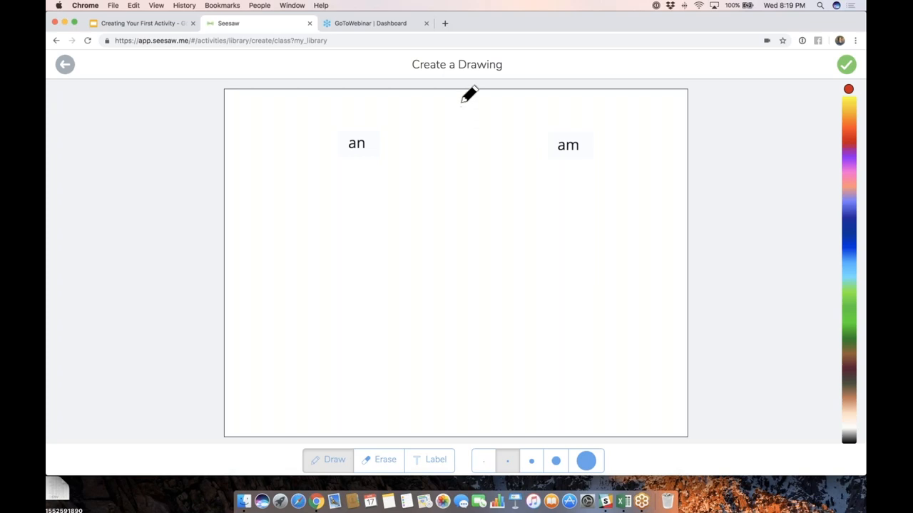
left_click_drag(459, 103, 445, 425)
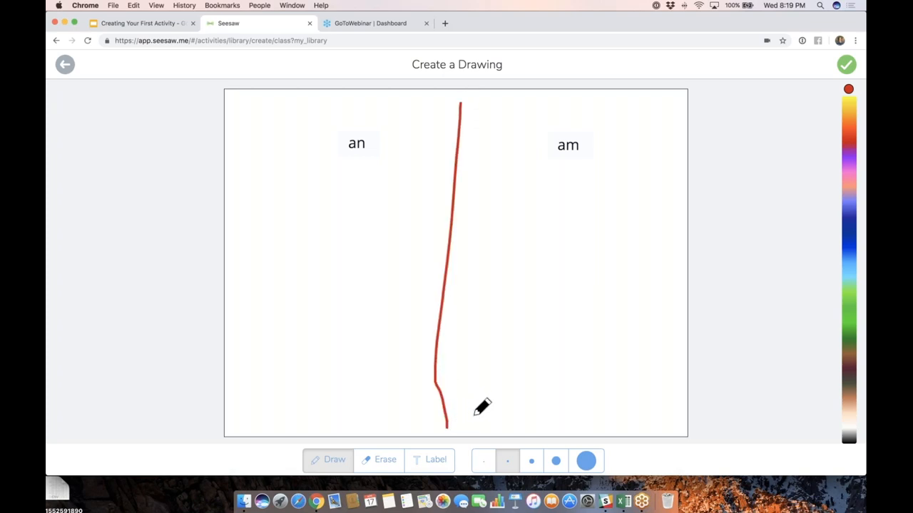
left_click(569, 145)
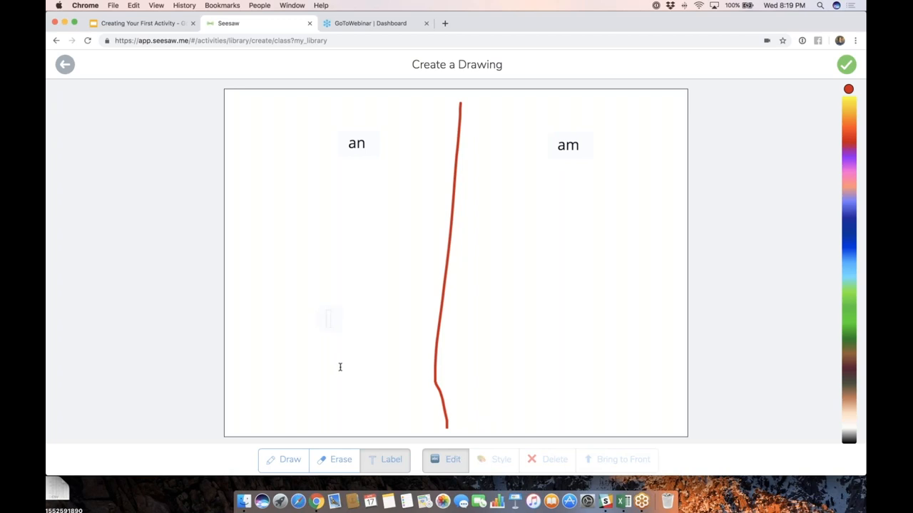
type("can")
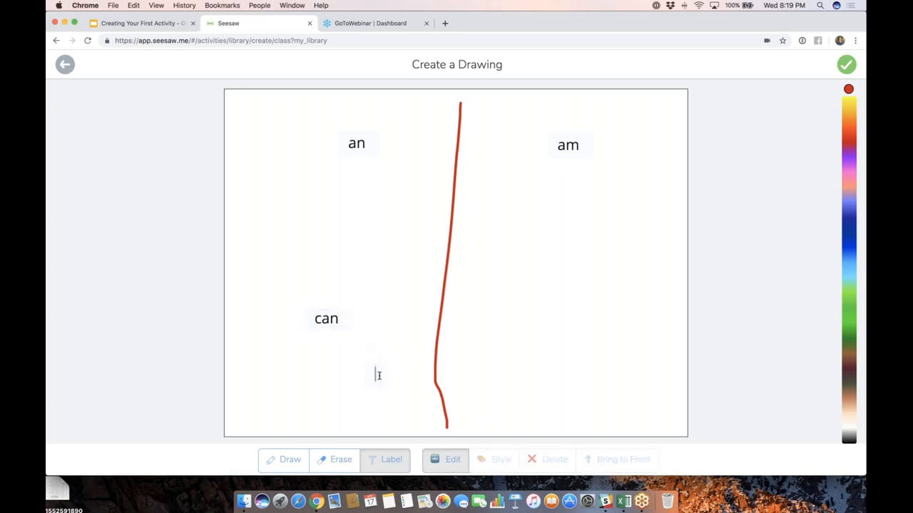
type("sam")
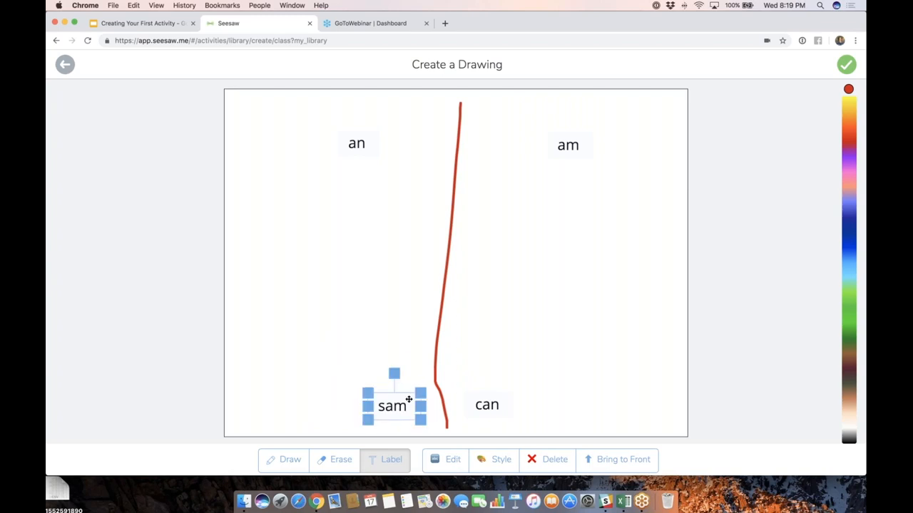
mouse_move(789, 102)
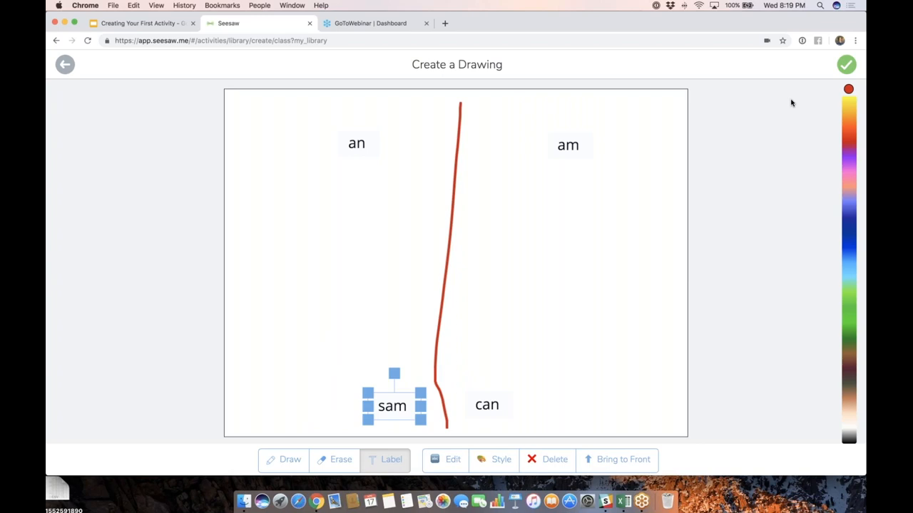
mouse_move(787, 79)
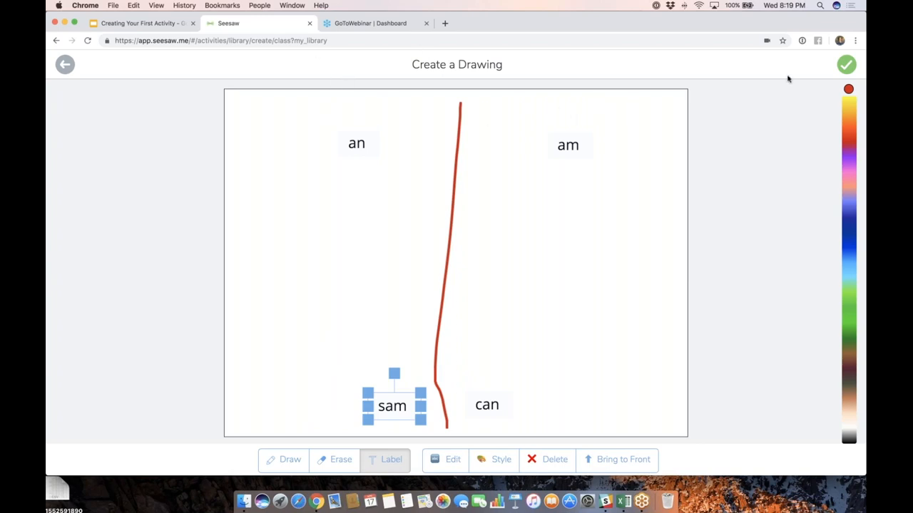